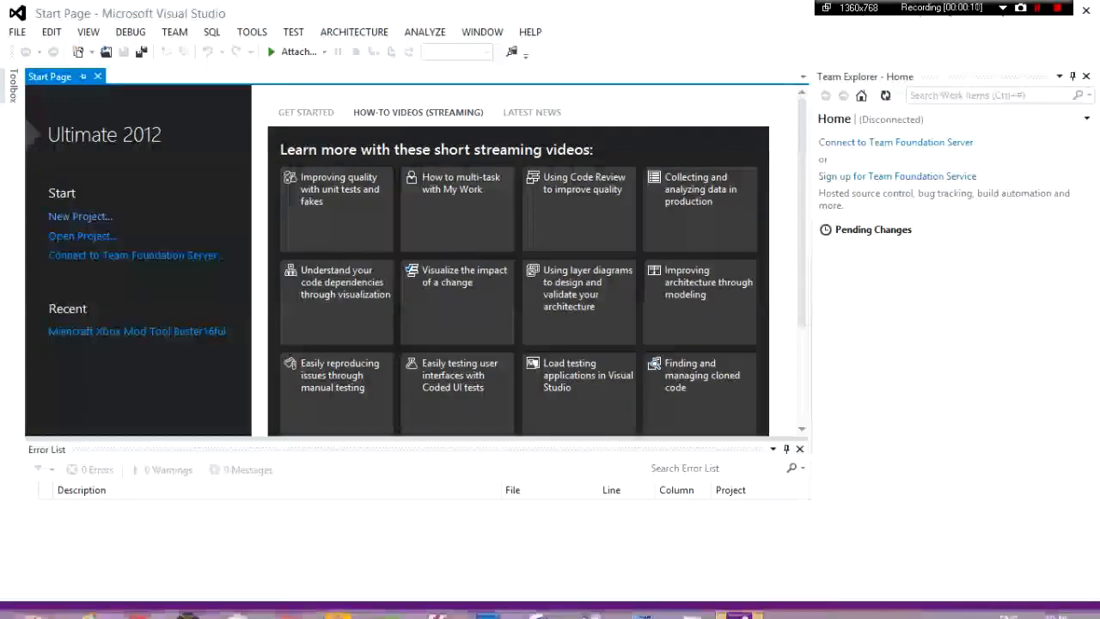
Step: Create a new Visual Basic Windows Forms Application project named Yottube tut
left_click(79, 216)
type("Yottub")
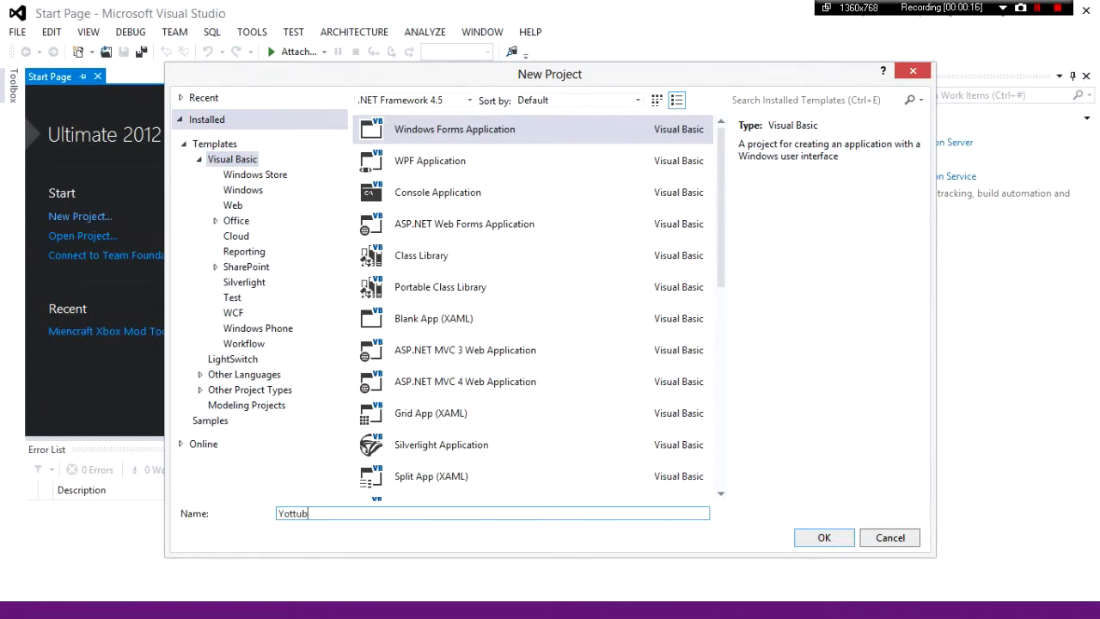
left_click(822, 536)
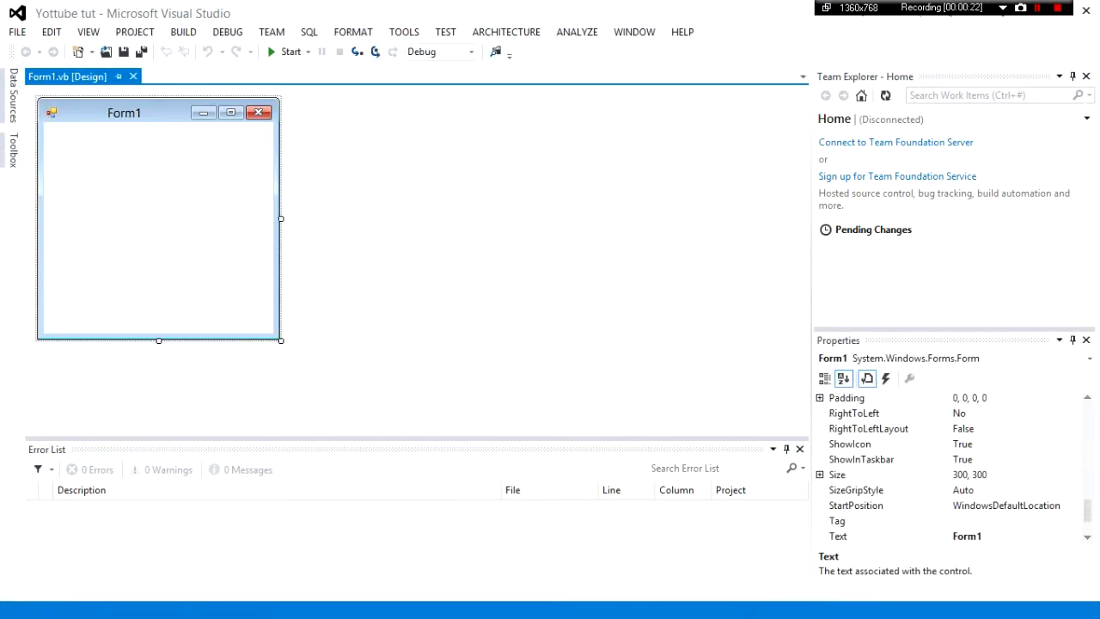
Step: Enlarge Form1 and add a Button control from the Toolbox
left_click_drag(280, 341, 485, 416)
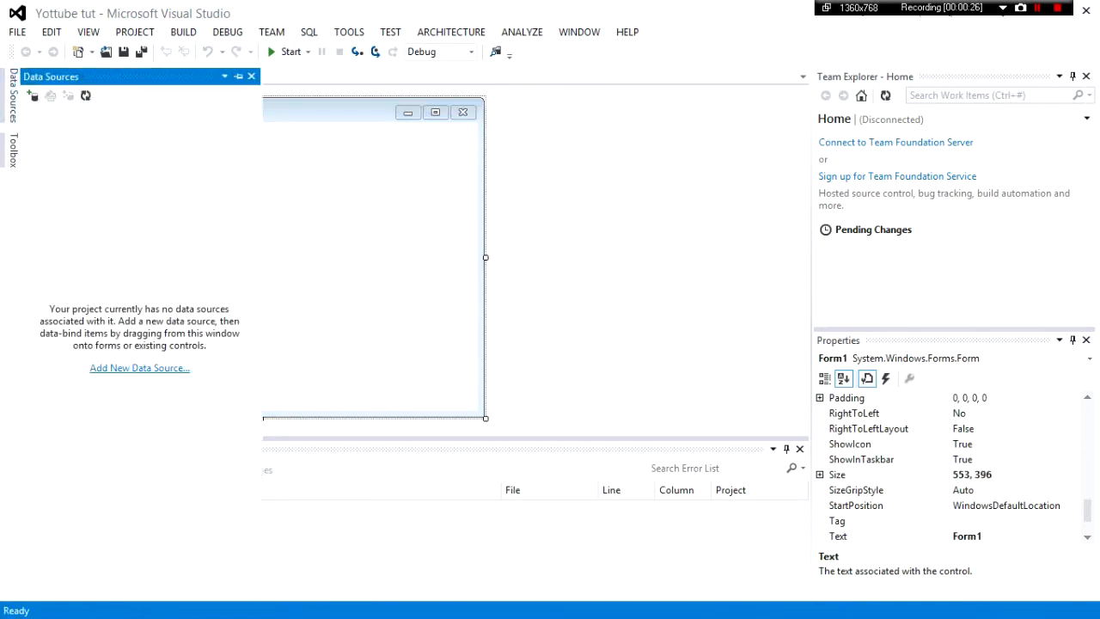
left_click(14, 151)
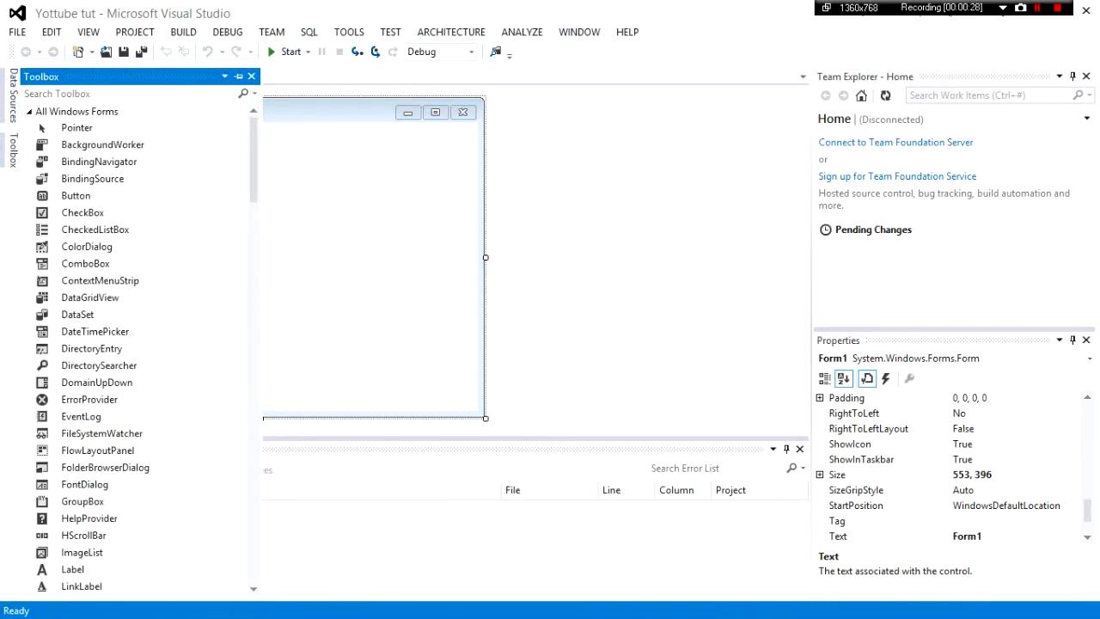
scroll("down", 3)
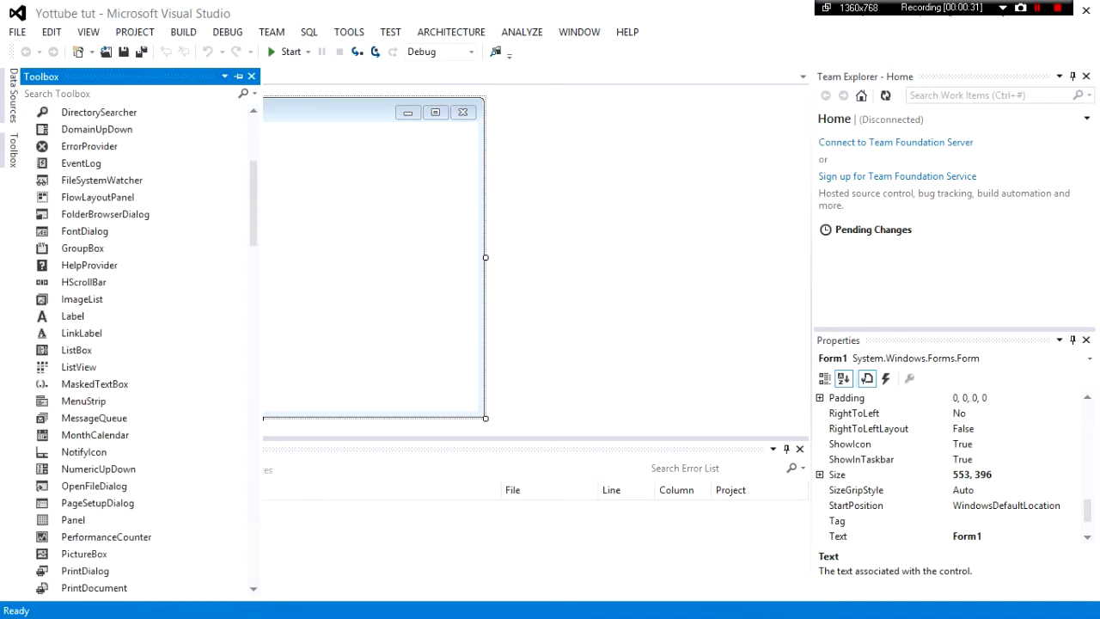
scroll("down", 3)
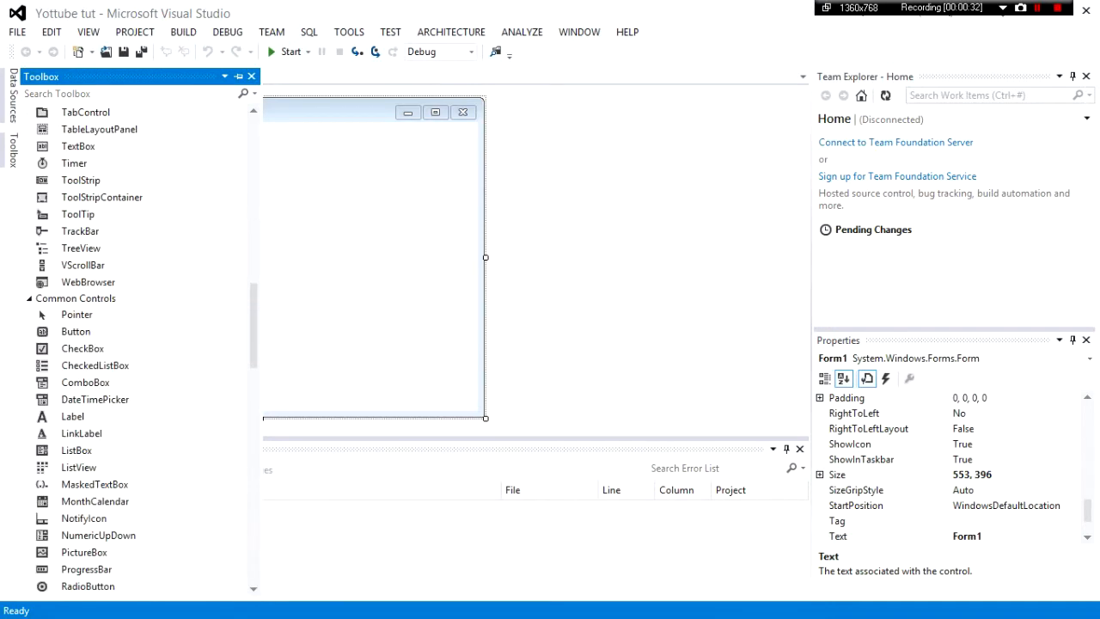
left_click(76, 332)
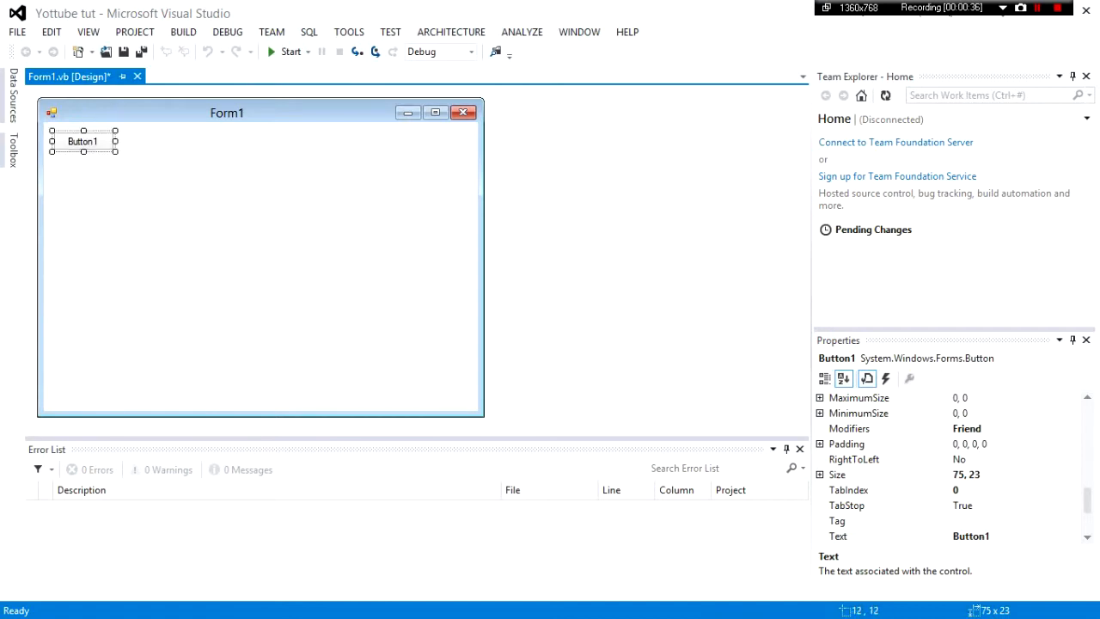
Step: Make the button much larger and caption it Press Me!
left_click_drag(113, 152, 215, 240)
type("Pre")
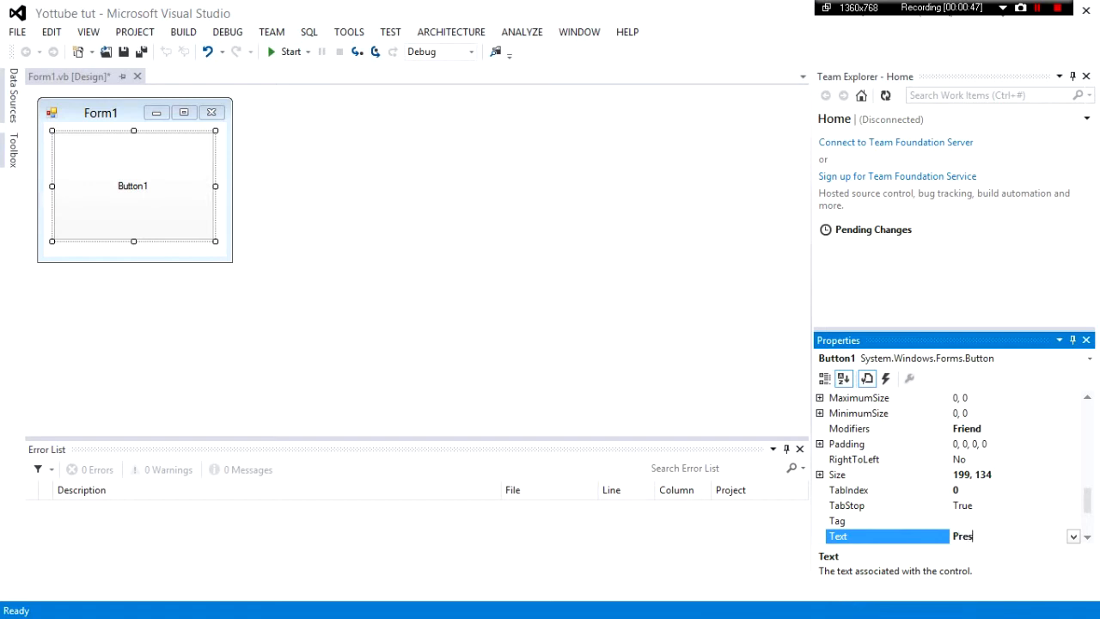
type("s Me!")
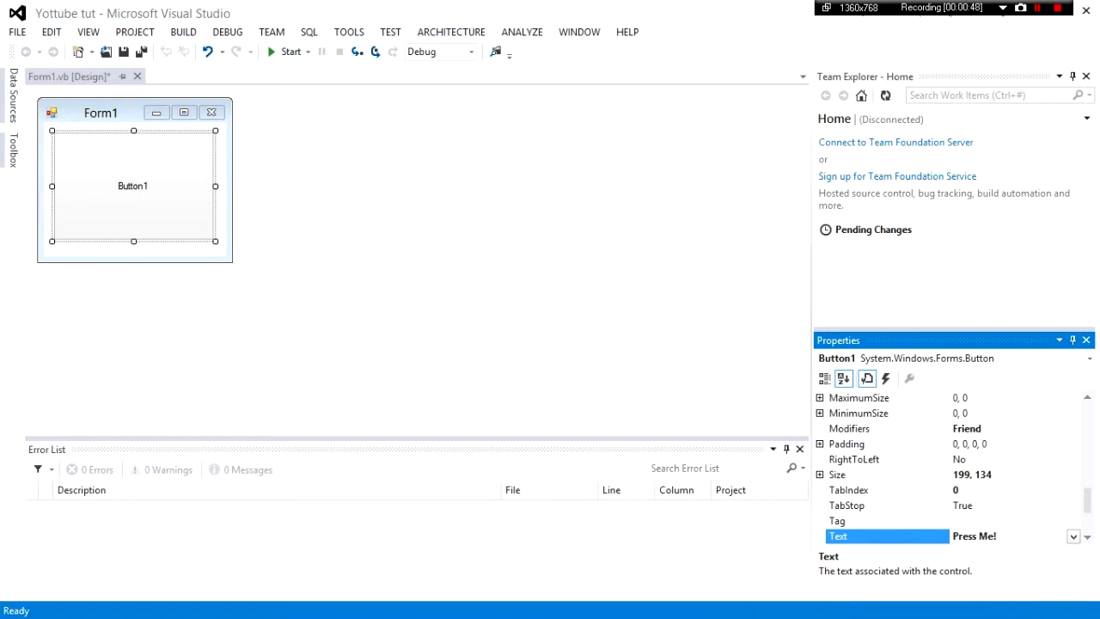
key("Return")
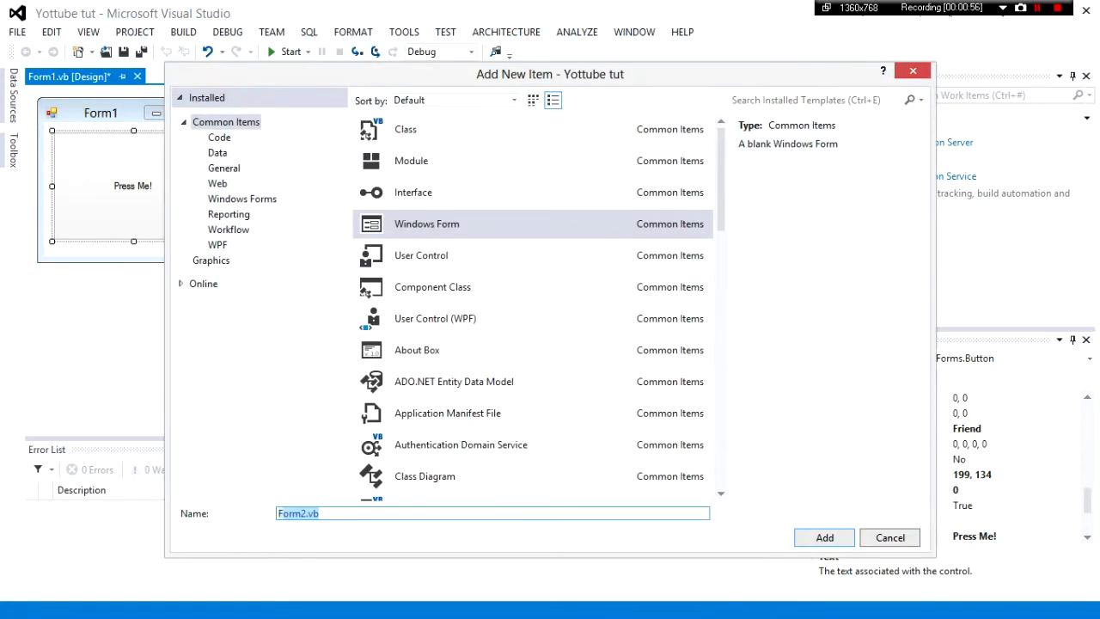
Step: Add a new Windows Form, Form2.vb, to the Yottube tut project
type("Test")
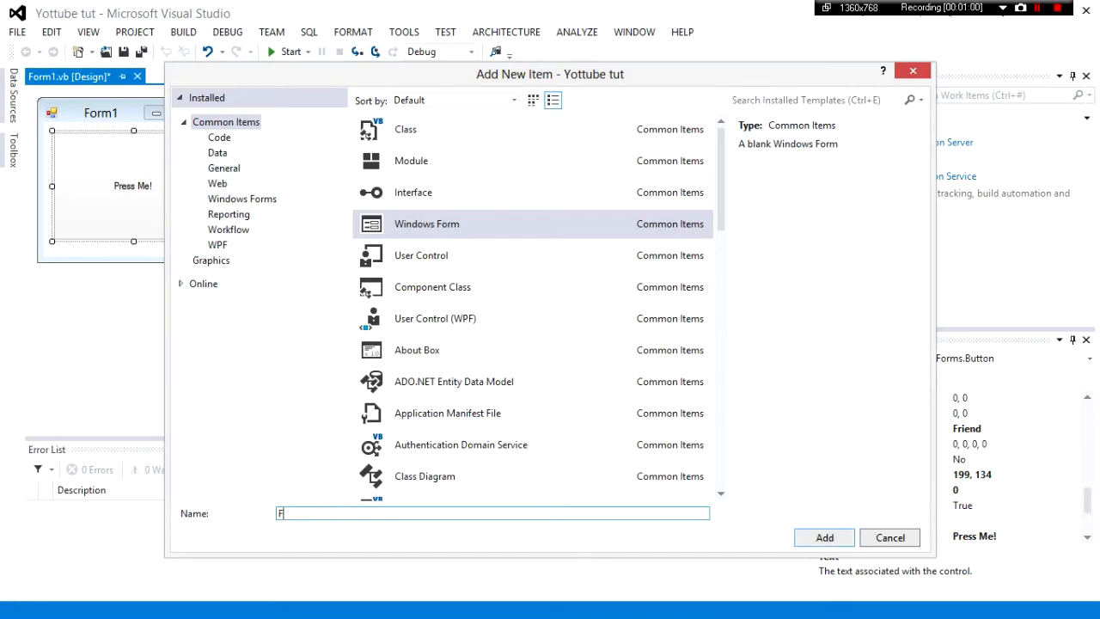
left_click(824, 537)
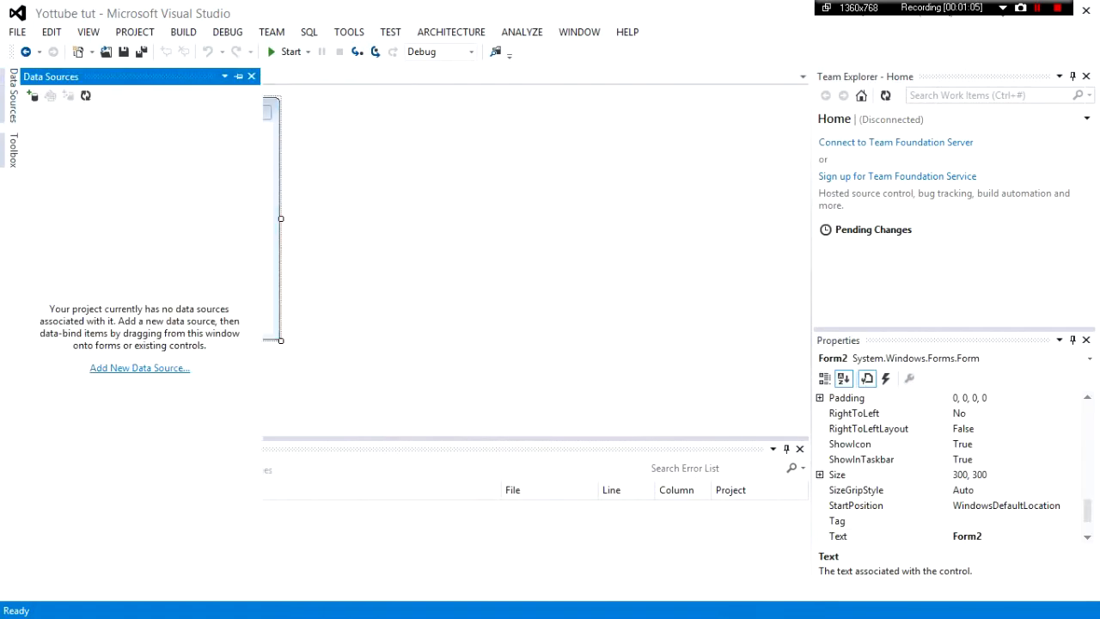
Step: Add a label reading 'If you see this it works' to Form2 and return to Form1's designer
left_click(14, 151)
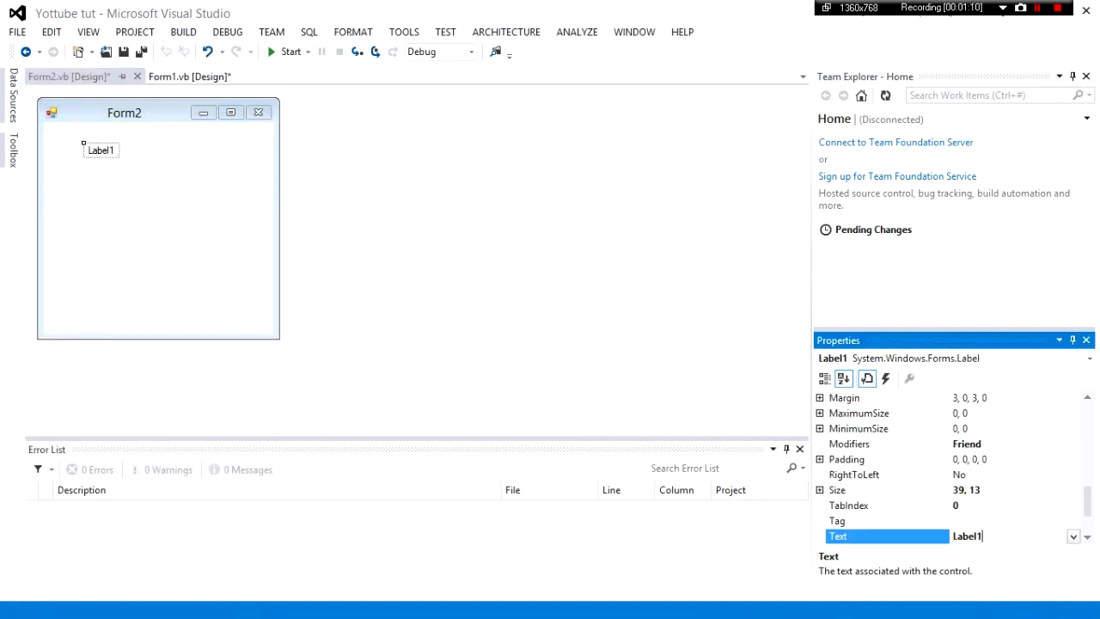
type("If you see this")
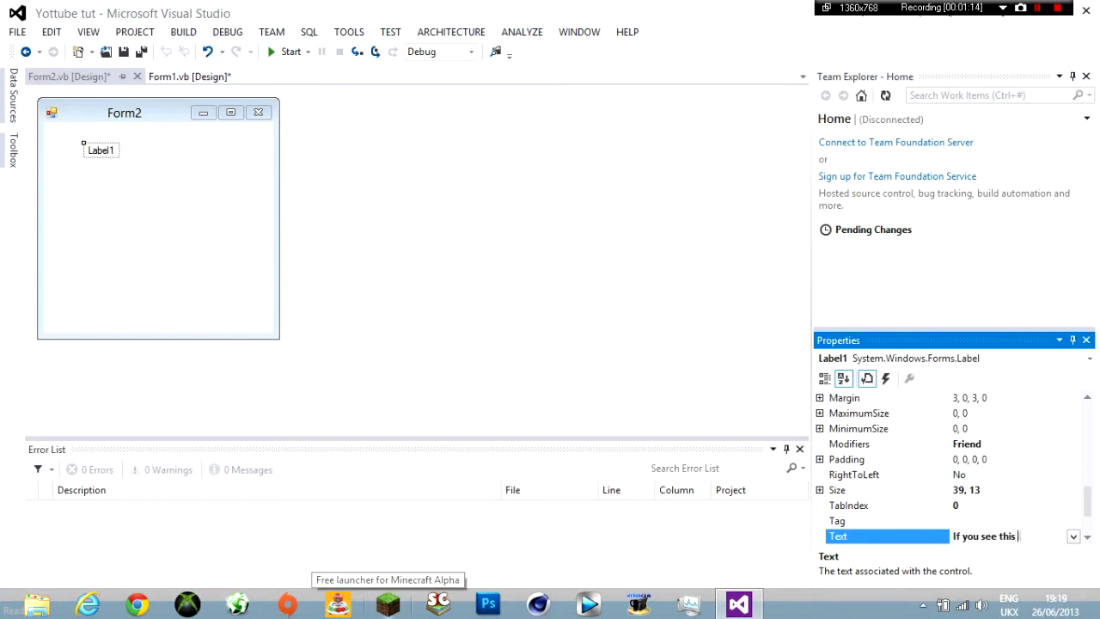
type("it works")
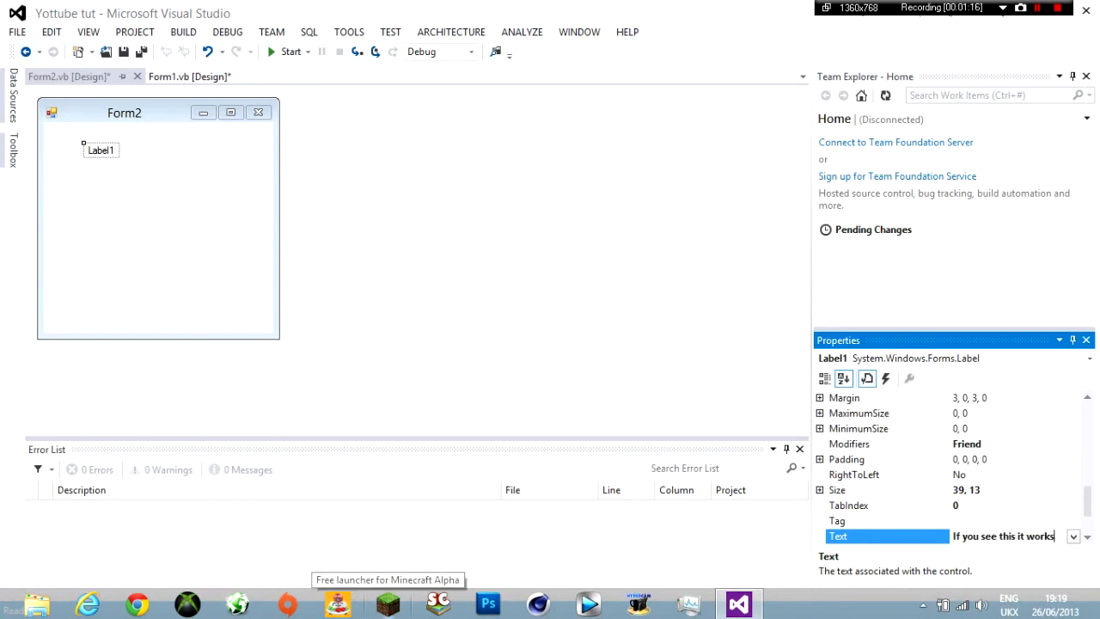
left_click(172, 258)
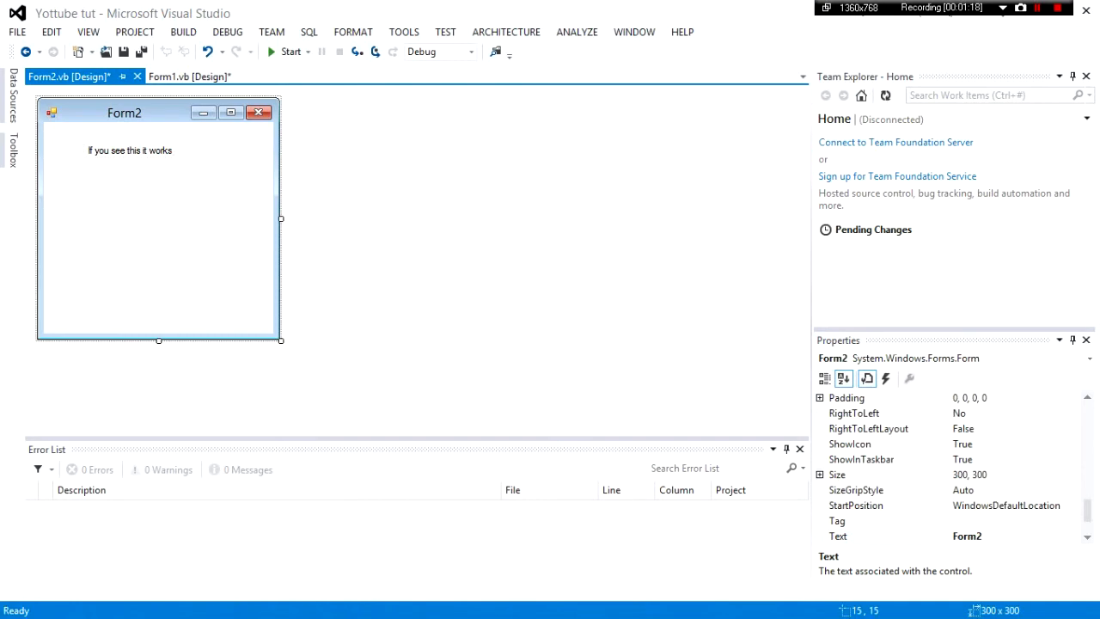
left_click(189, 75)
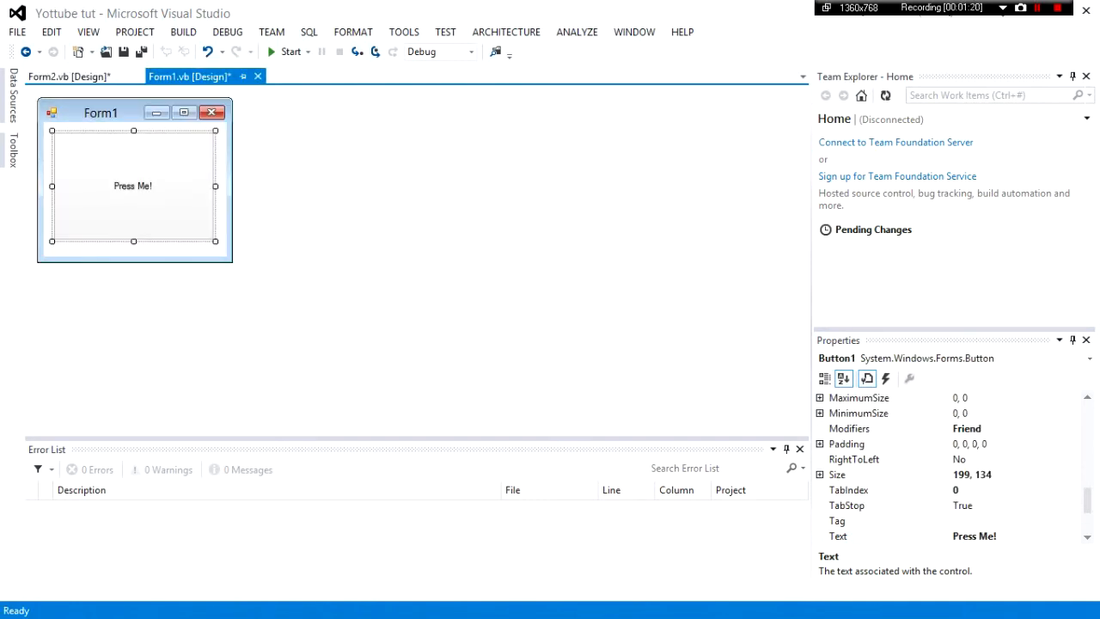
Step: Add a button at the bottom of Form2 and enlarge it
left_click(68, 76)
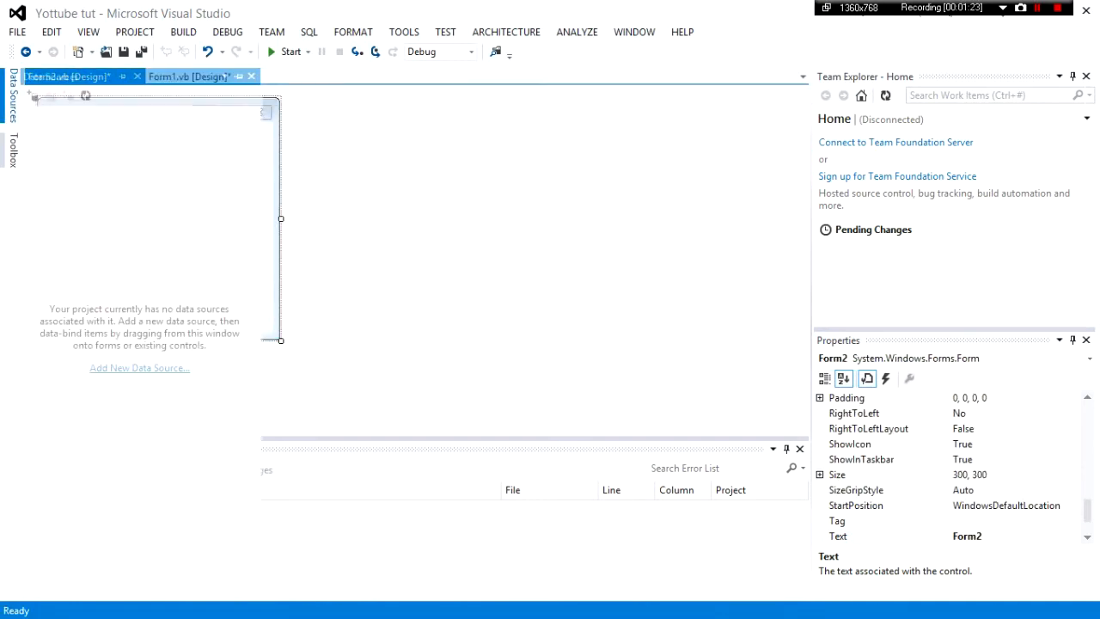
left_click(14, 151)
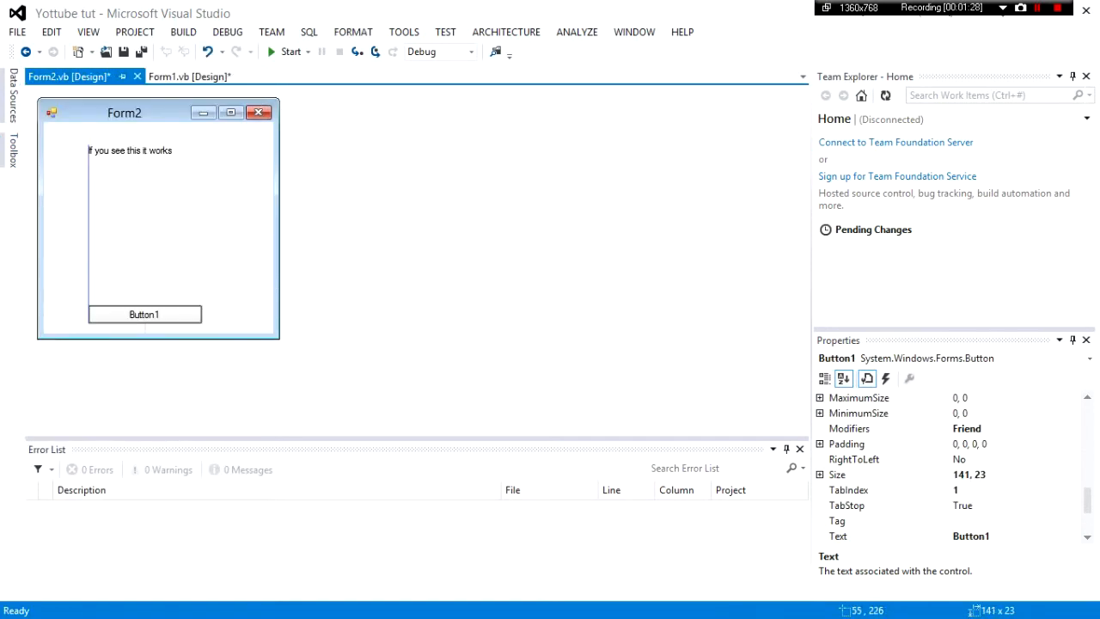
left_click_drag(144, 313, 151, 303)
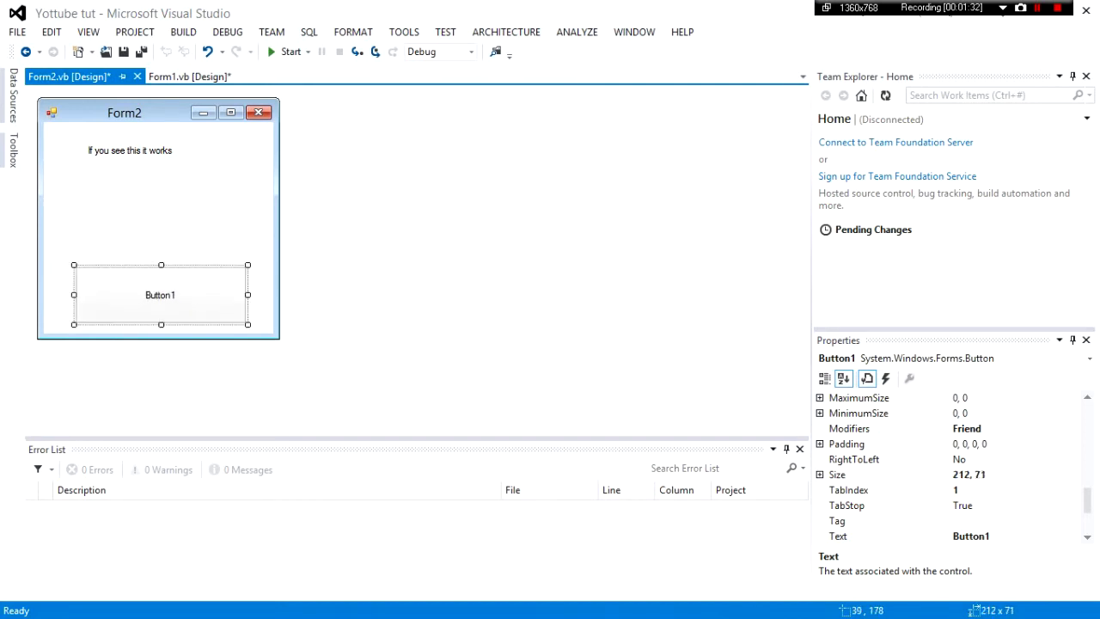
Step: Caption Form2's button 'Close :(' in the Properties window
left_click(860, 537)
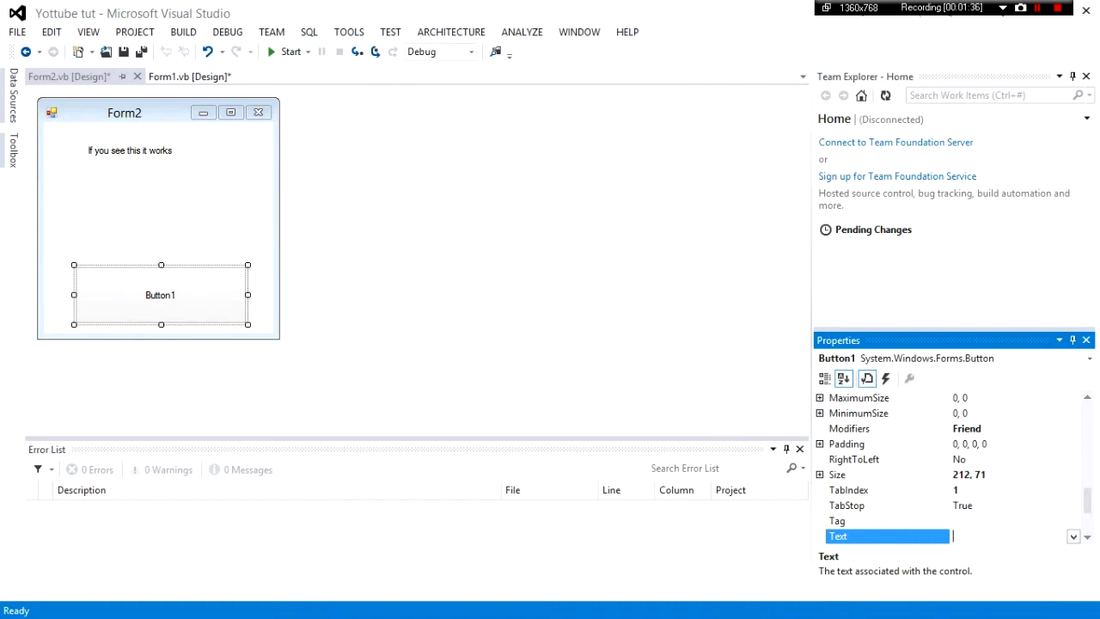
type("Close")
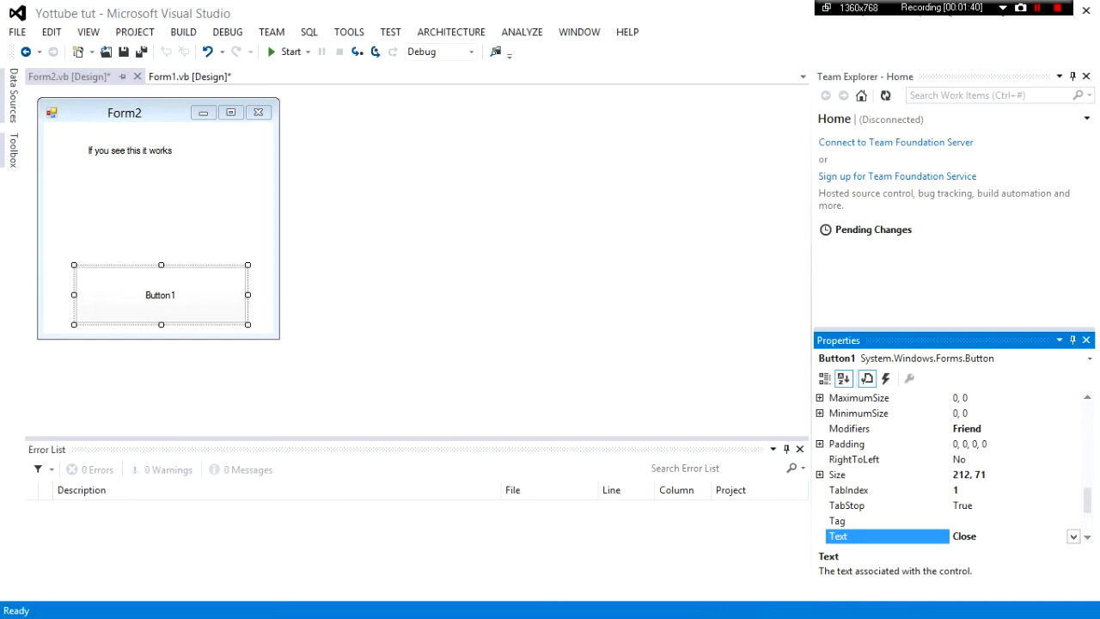
type(":)")
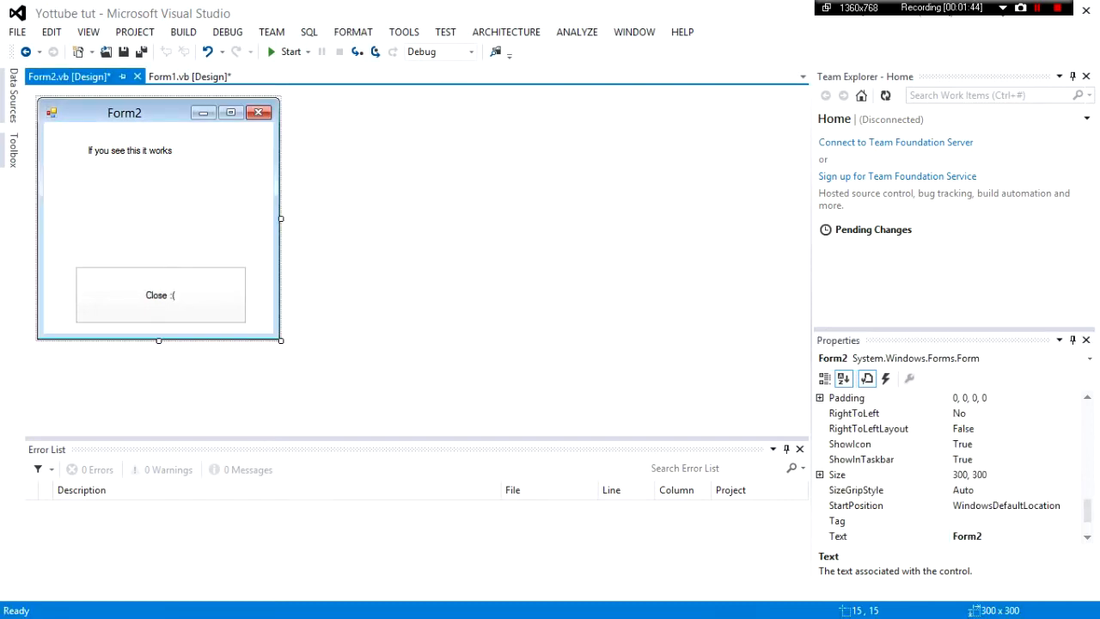
left_click(189, 76)
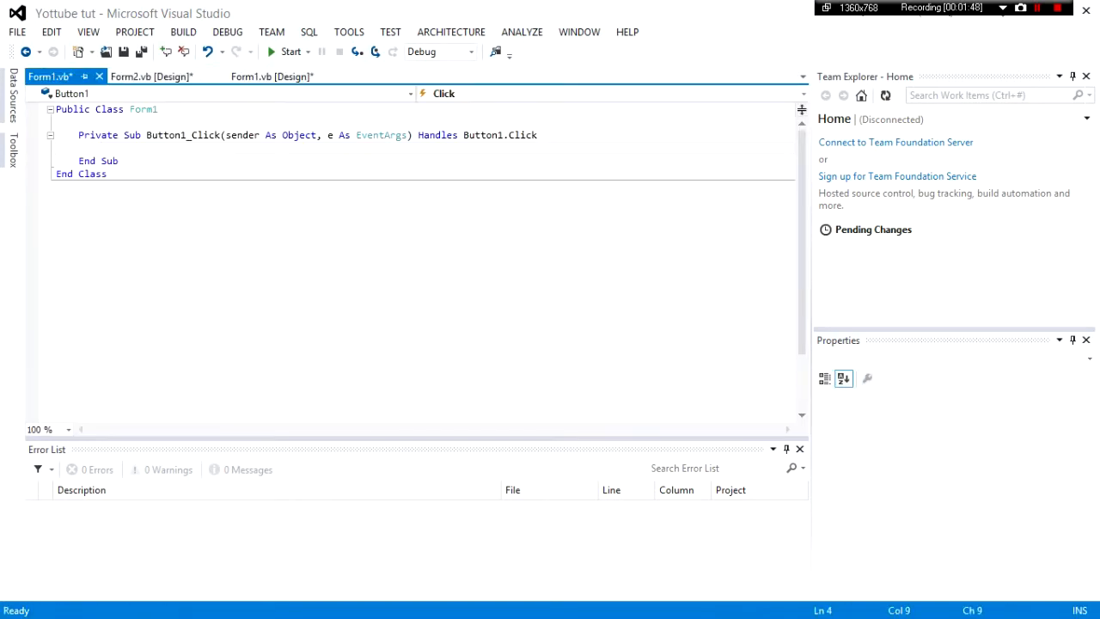
Step: Write Form2.Show() and Me.Hide() in Form1's Button1_Click handler and copy the lines
type("Form2.Show(")
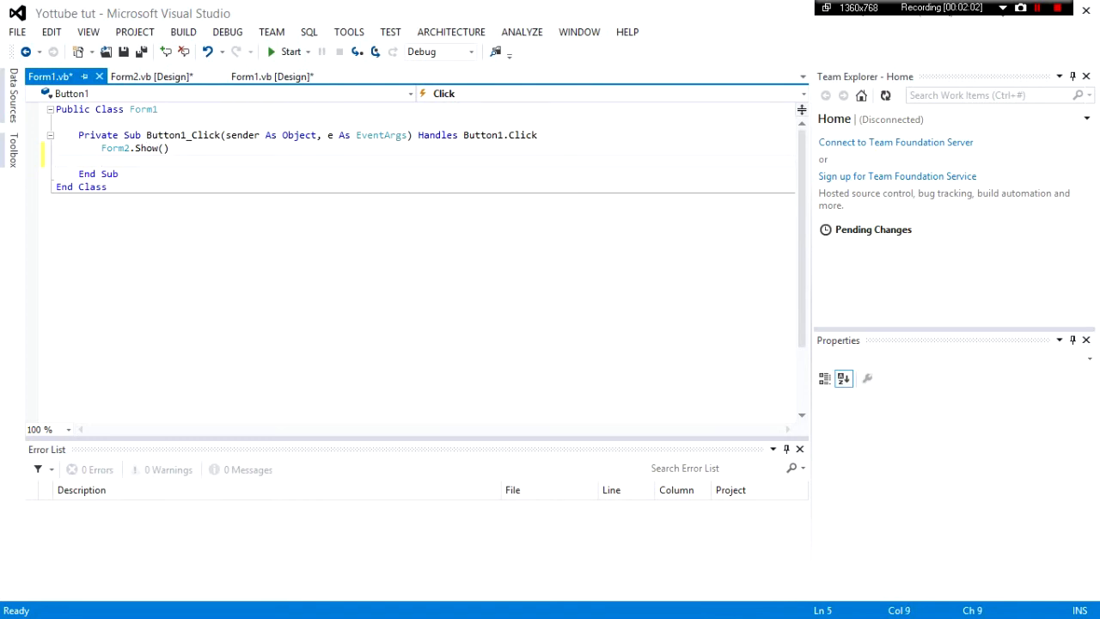
type("Me.Hide(")
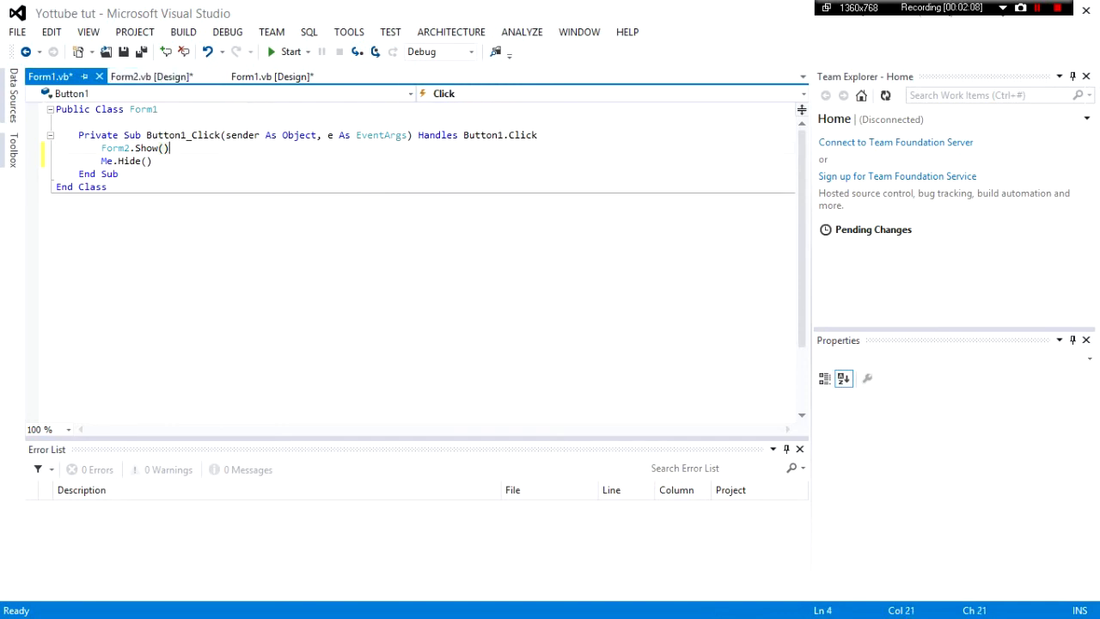
left_click_drag(170, 148, 103, 161)
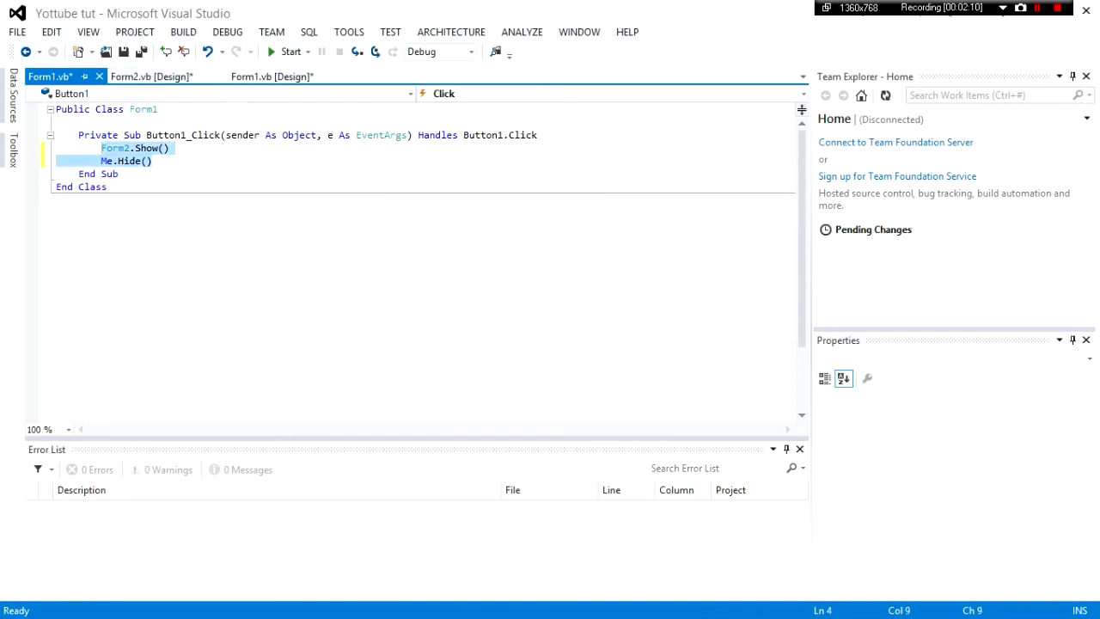
left_click(272, 76)
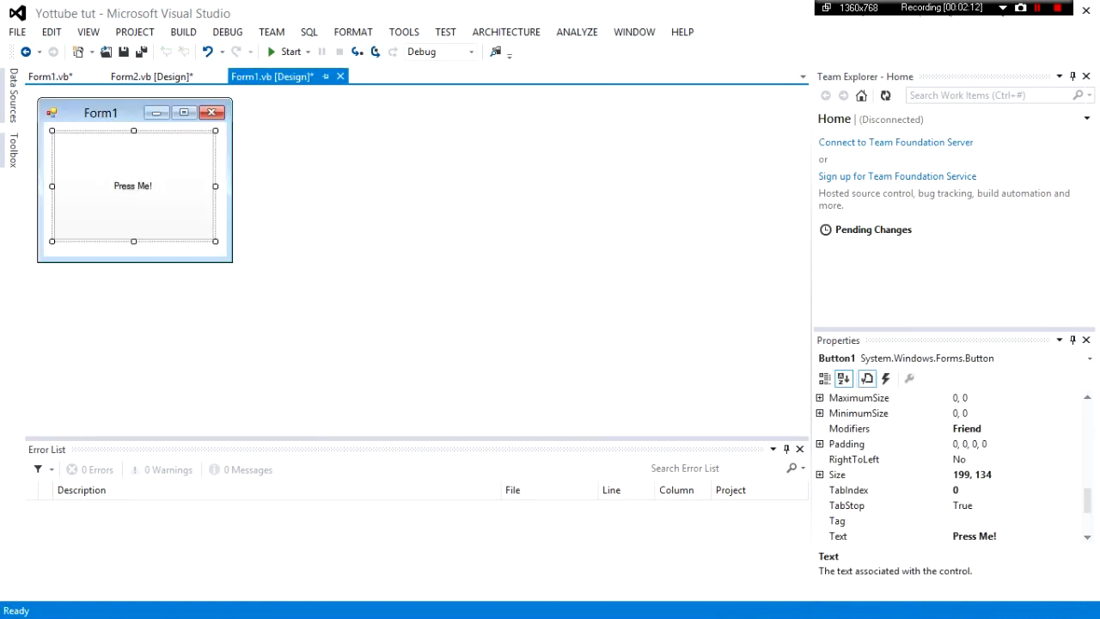
Step: Write Form1.Show() and Me.Hide() in Form2's Close button click handler
left_click(152, 76)
type("Fo")
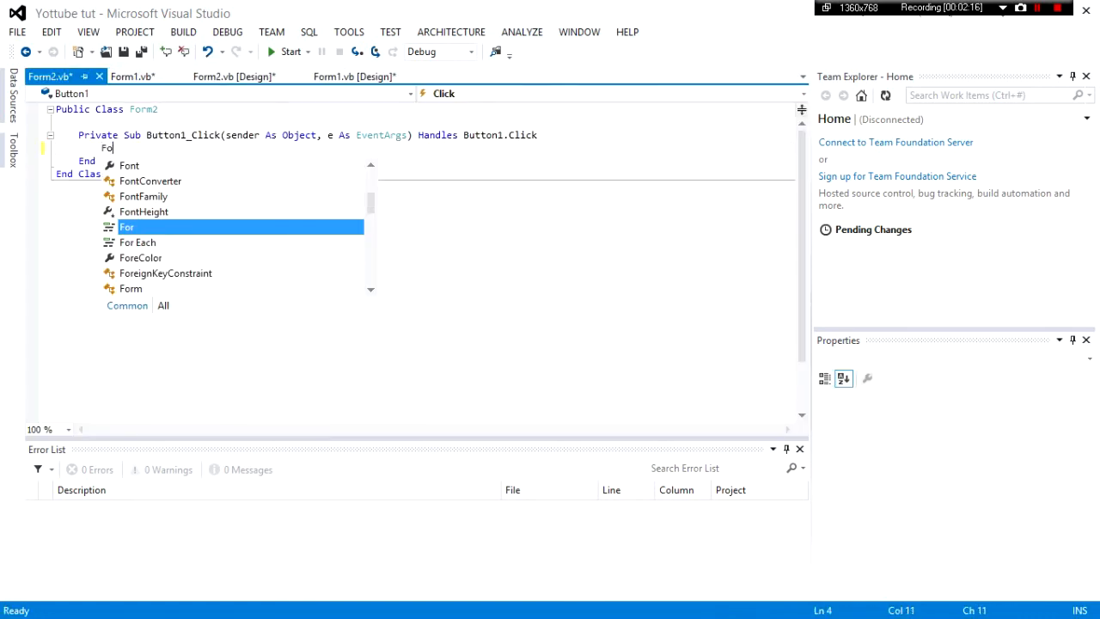
type("rm1.Show(")
type("Me.Hide()")
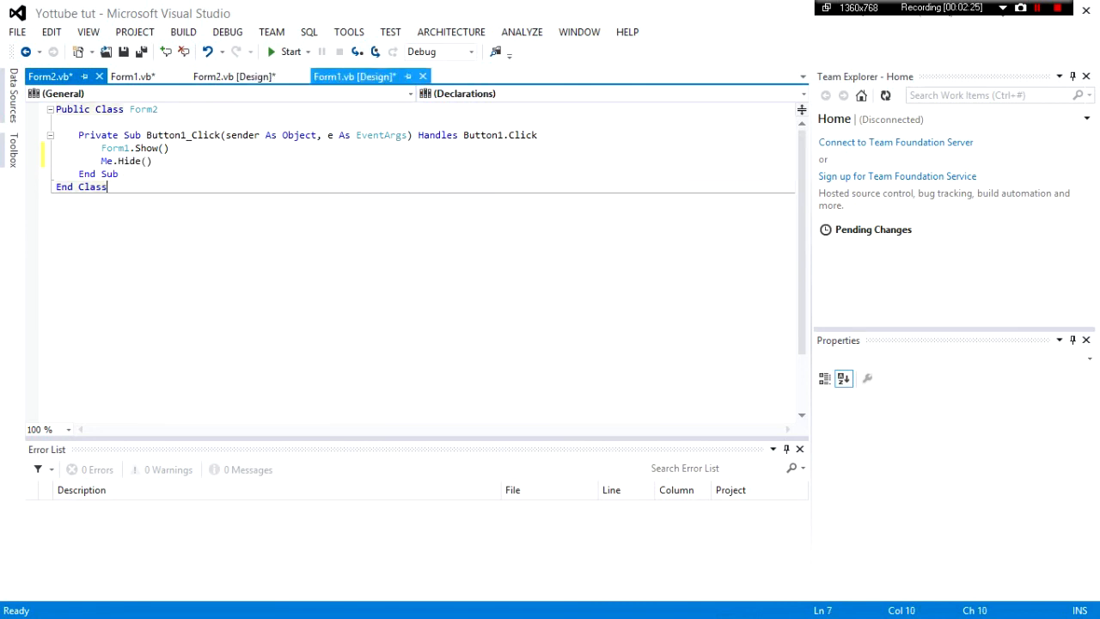
Step: Run the app and switch between Form1 and Form2 with Press Me! and Close :(
left_click(289, 51)
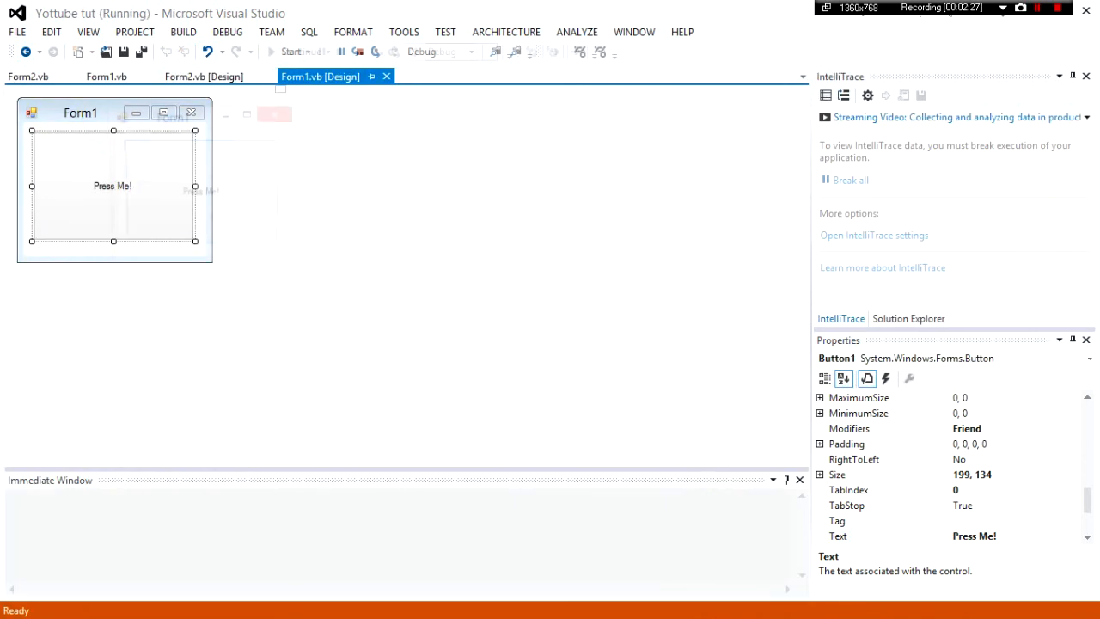
left_click(113, 186)
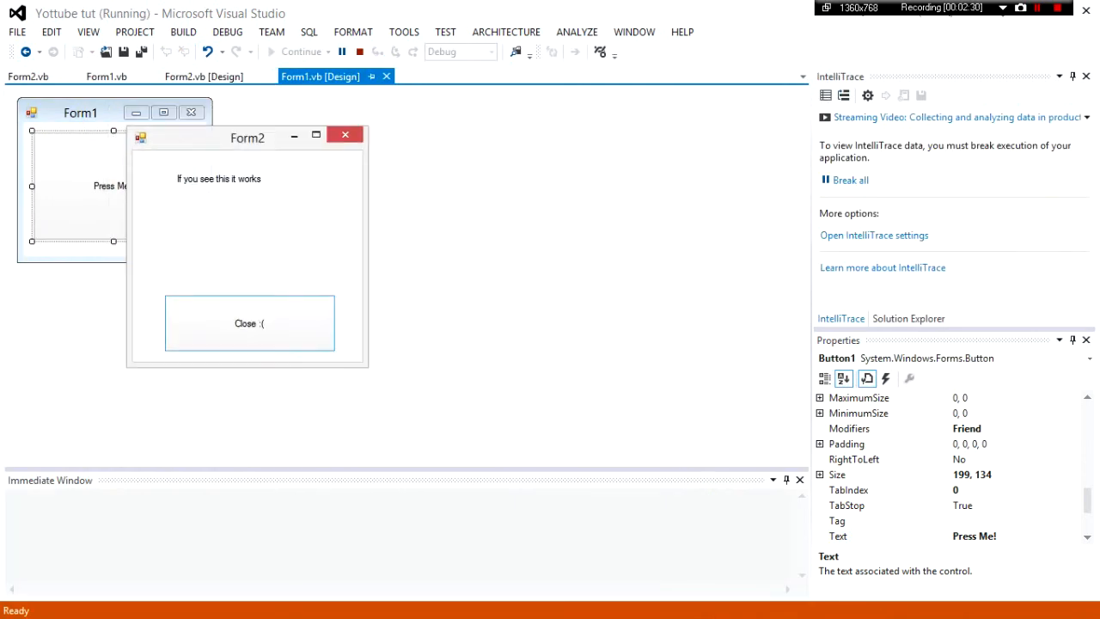
left_click(249, 323)
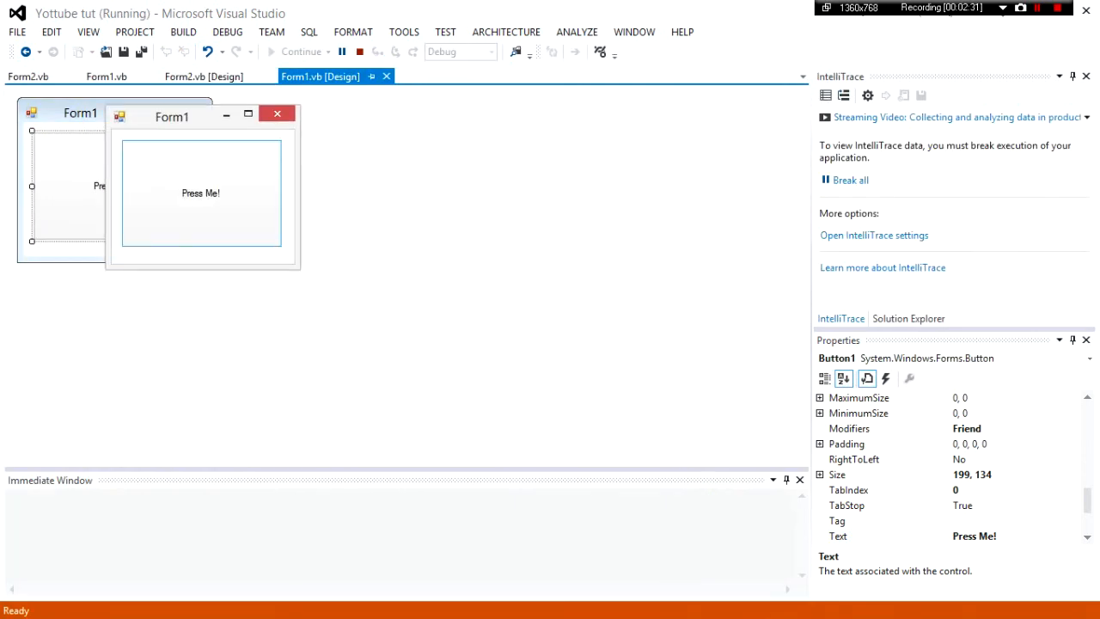
left_click(200, 192)
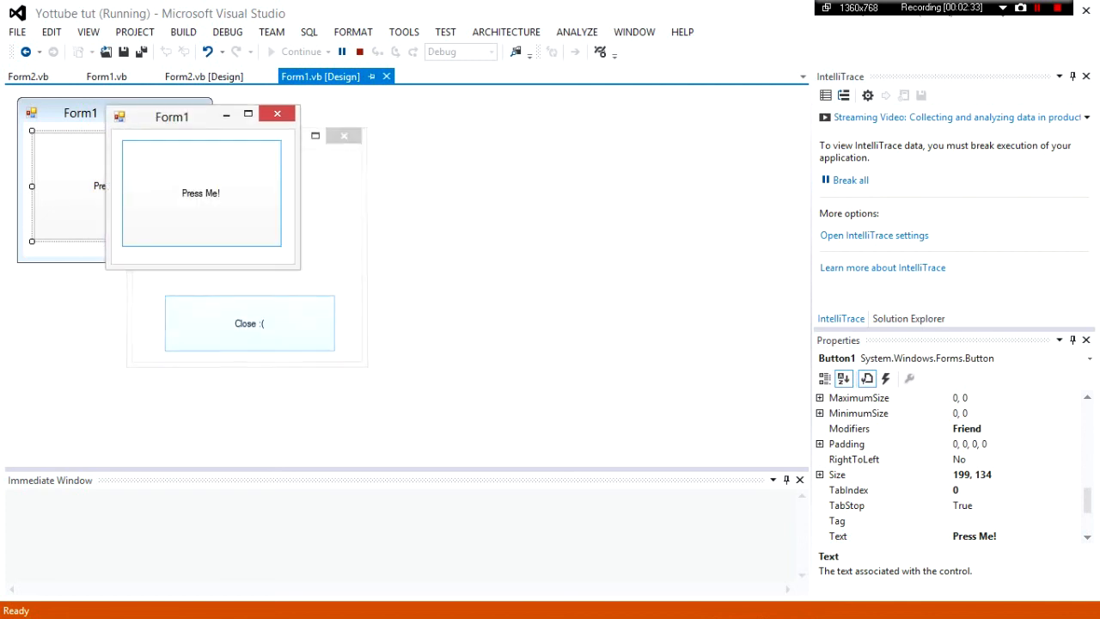